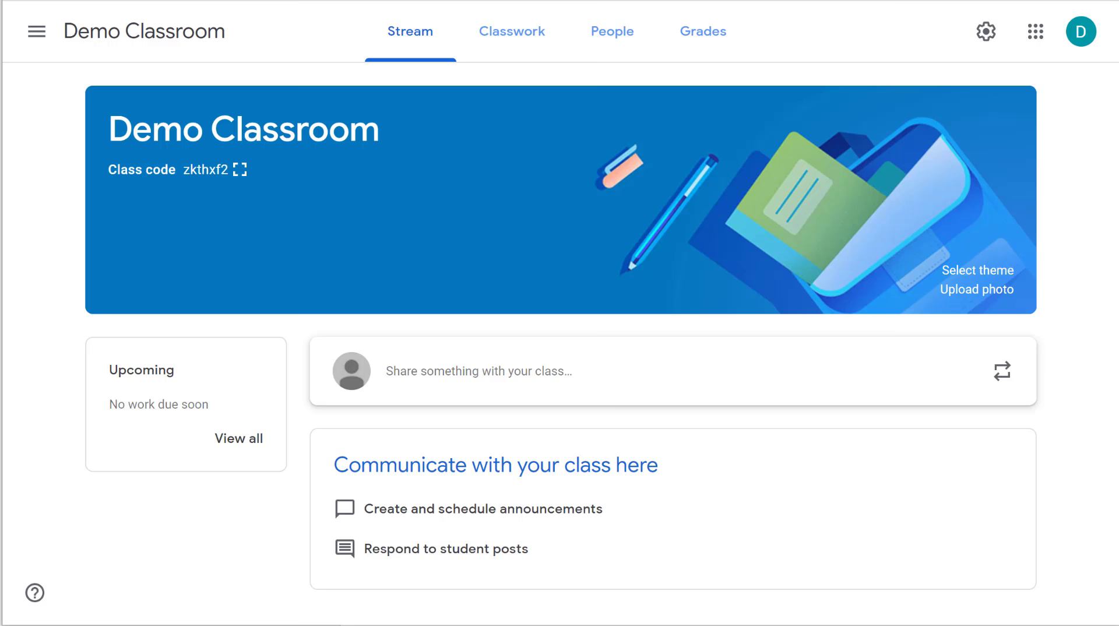
mouse_move(556, 181)
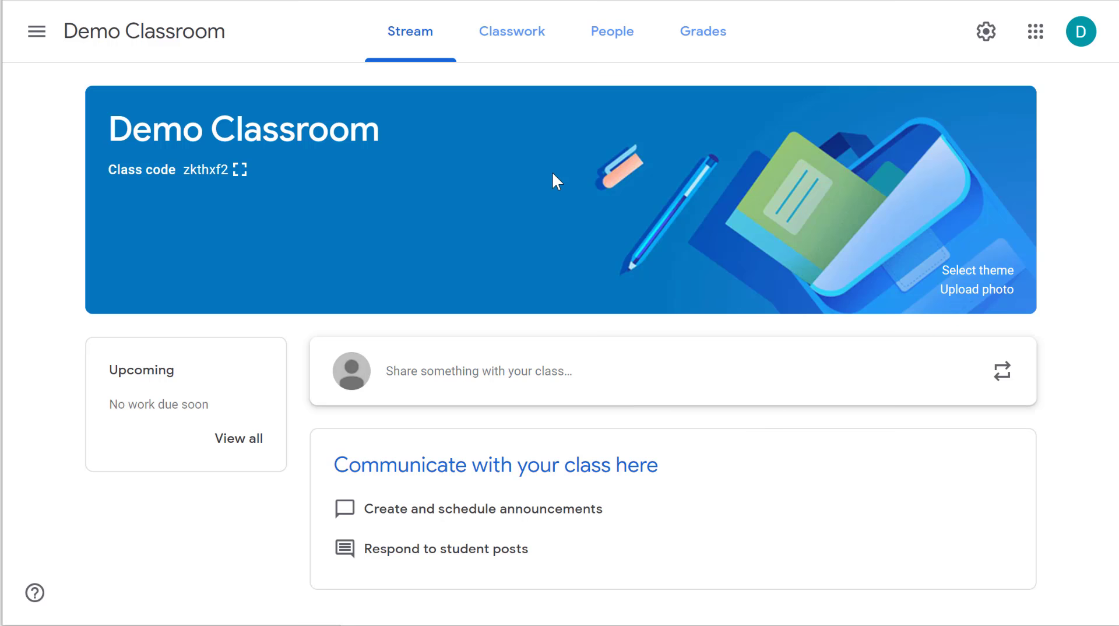
- Switch Demo Classroom to its Classwork page, which has no Meet link yet
click(511, 31)
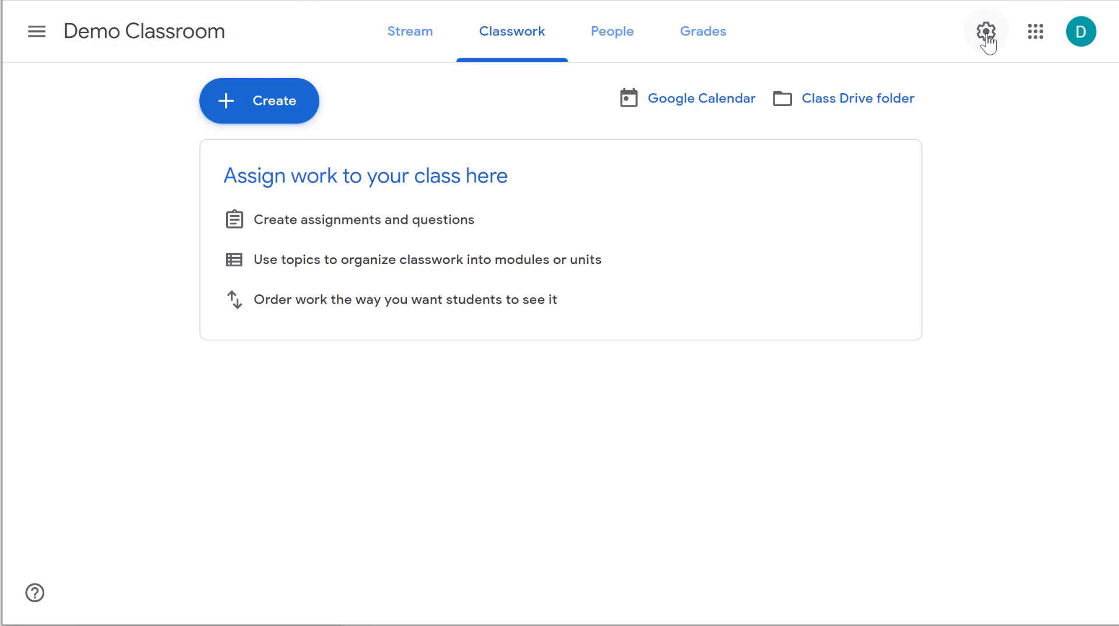
- In Demo Classroom's class settings, generate a Meet link visible to students
click(985, 32)
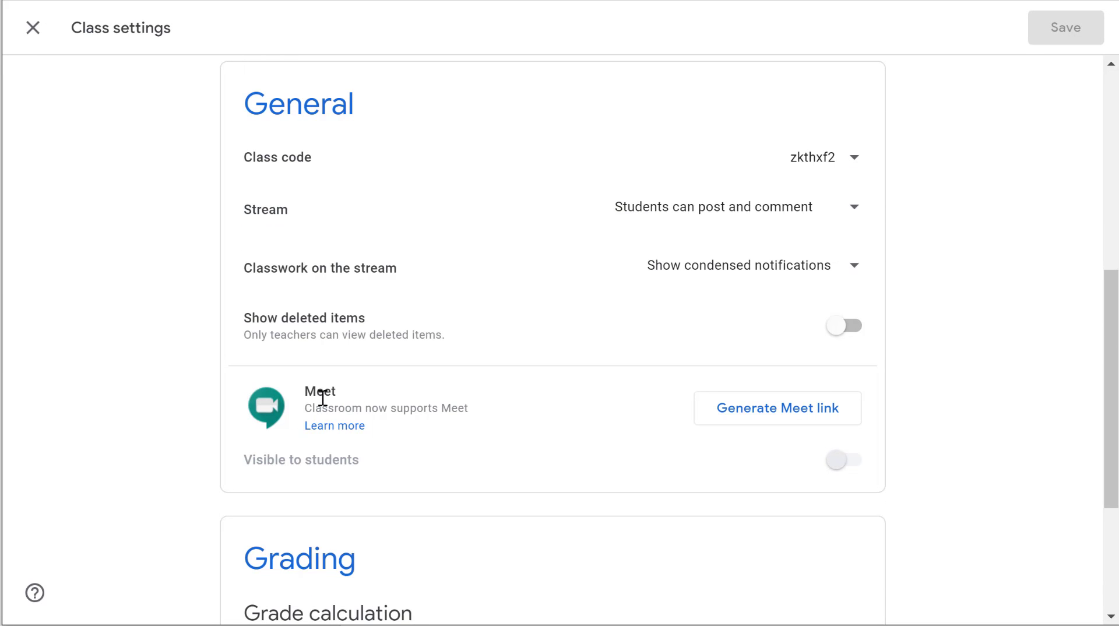
drag(315, 407, 431, 408)
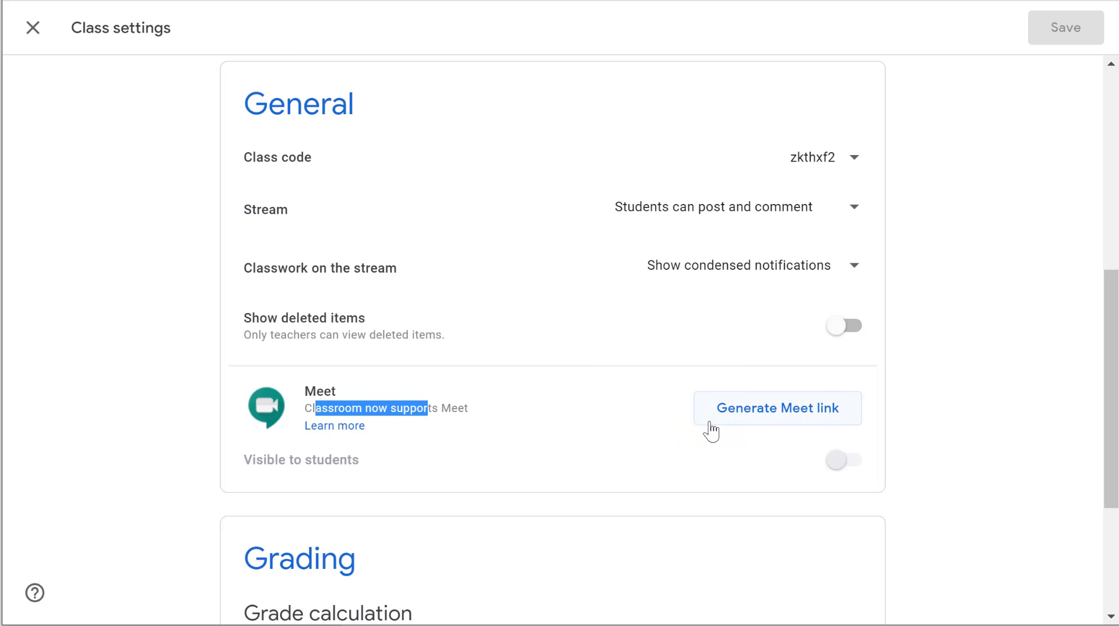
click(776, 407)
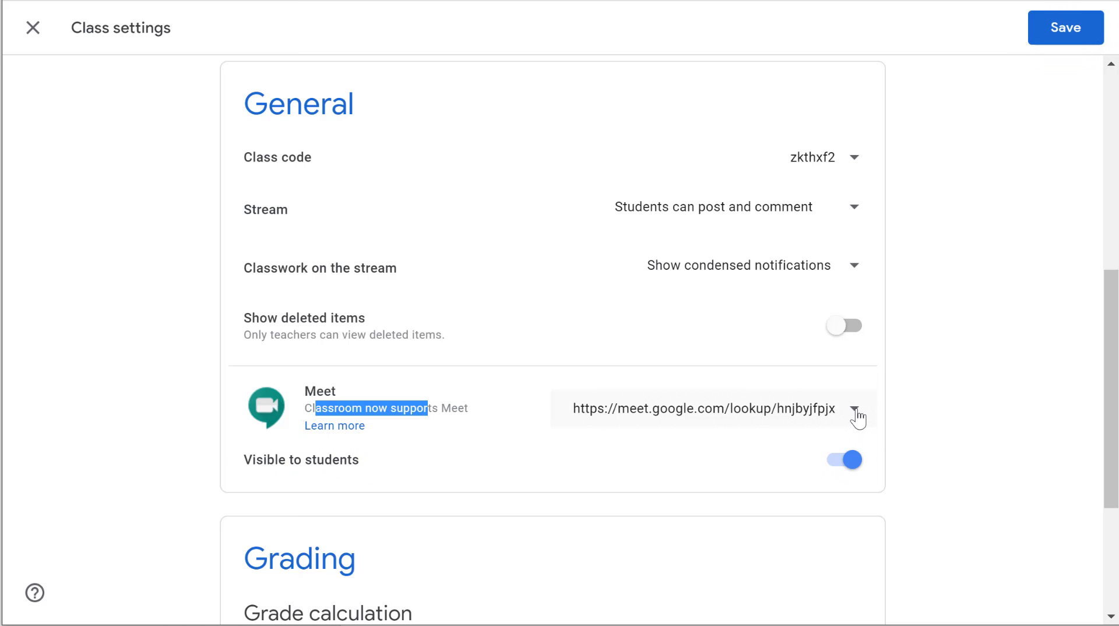
- Copy the class Meet link, save the settings, and launch Meet from Classwork
click(857, 407)
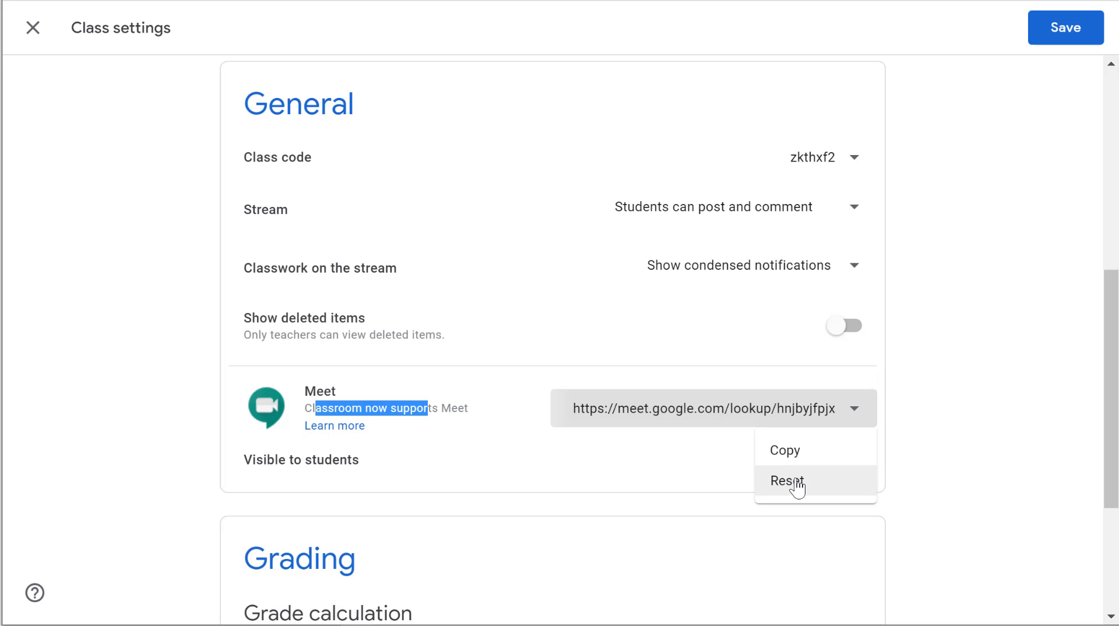
mouse_move(783, 451)
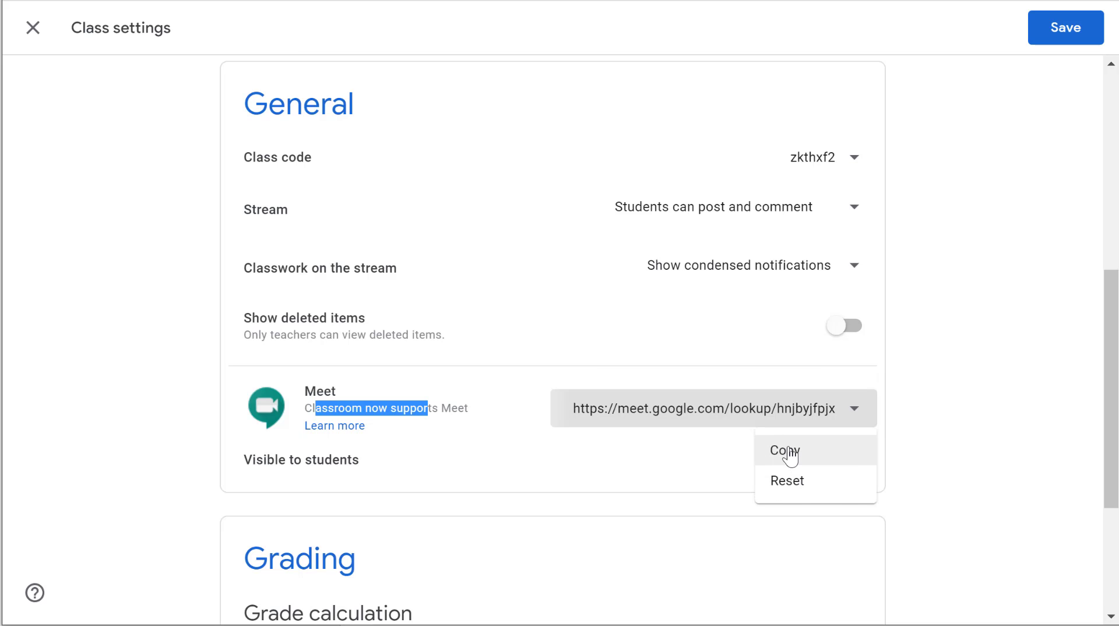
mouse_move(783, 453)
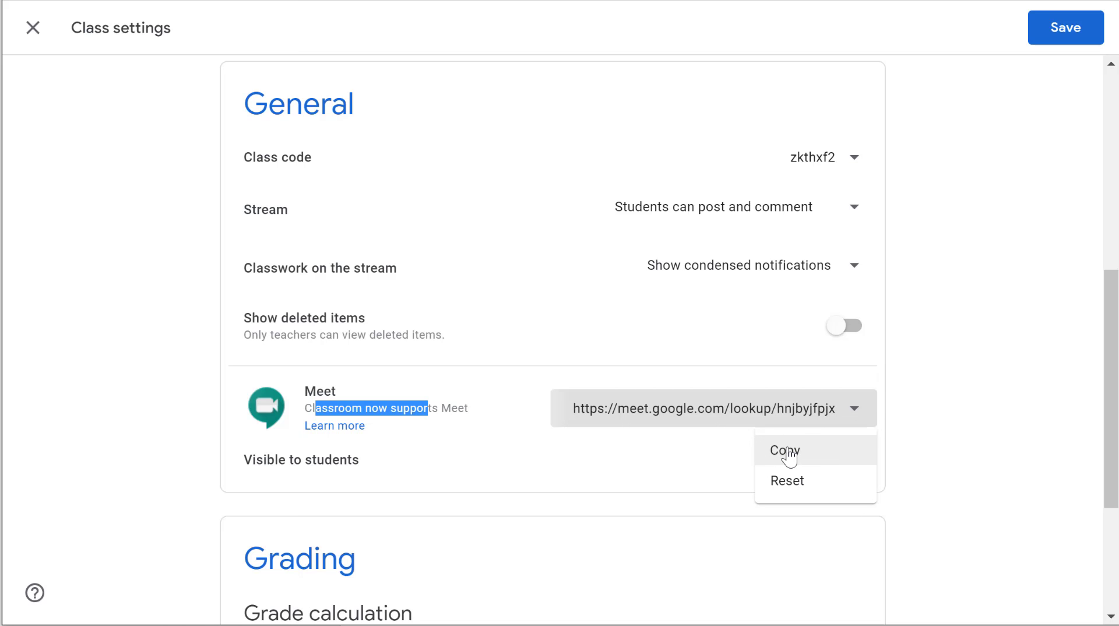
click(843, 459)
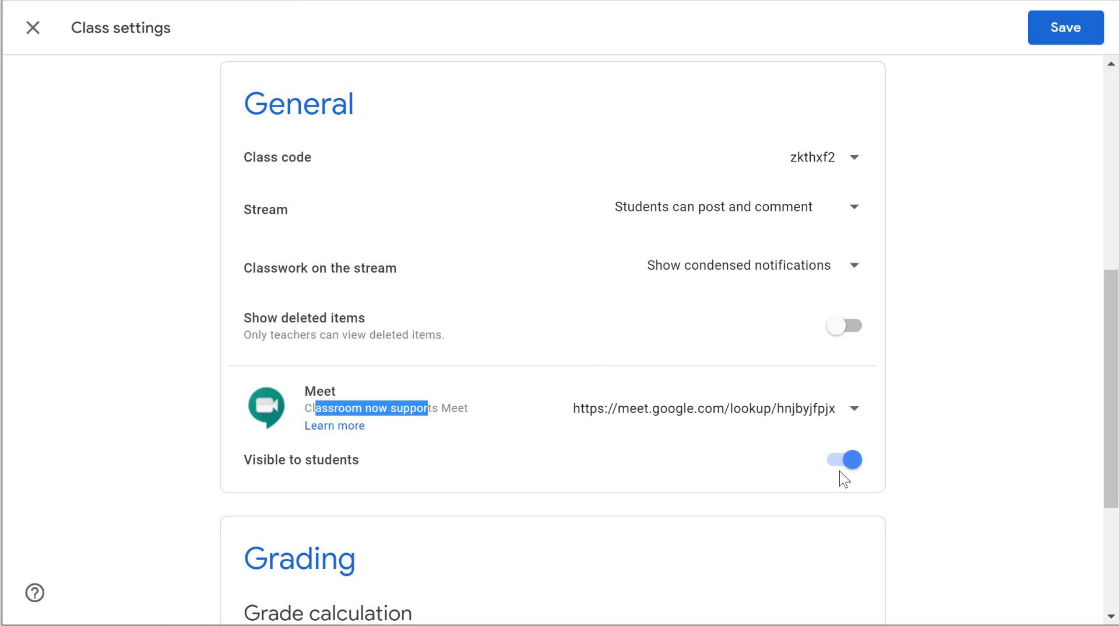
mouse_move(843, 477)
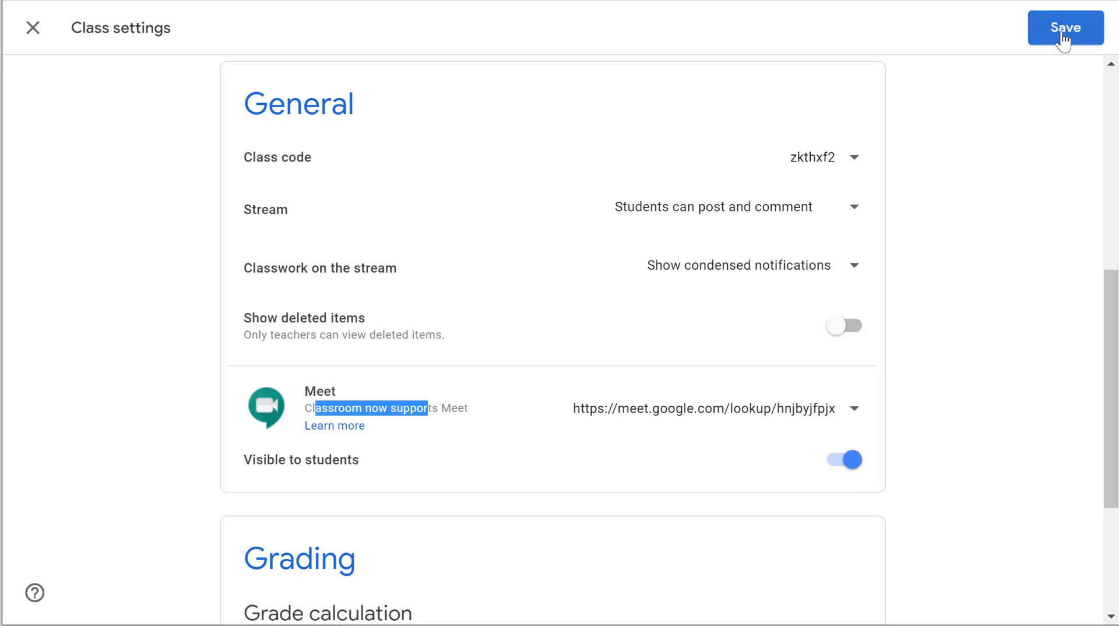
click(1064, 28)
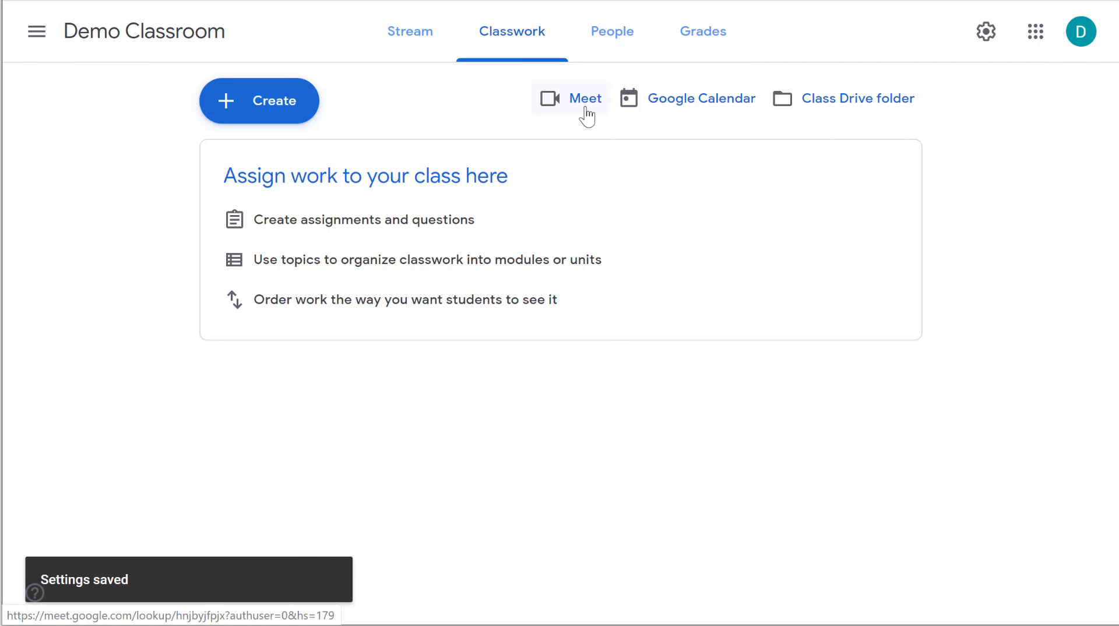
mouse_move(584, 111)
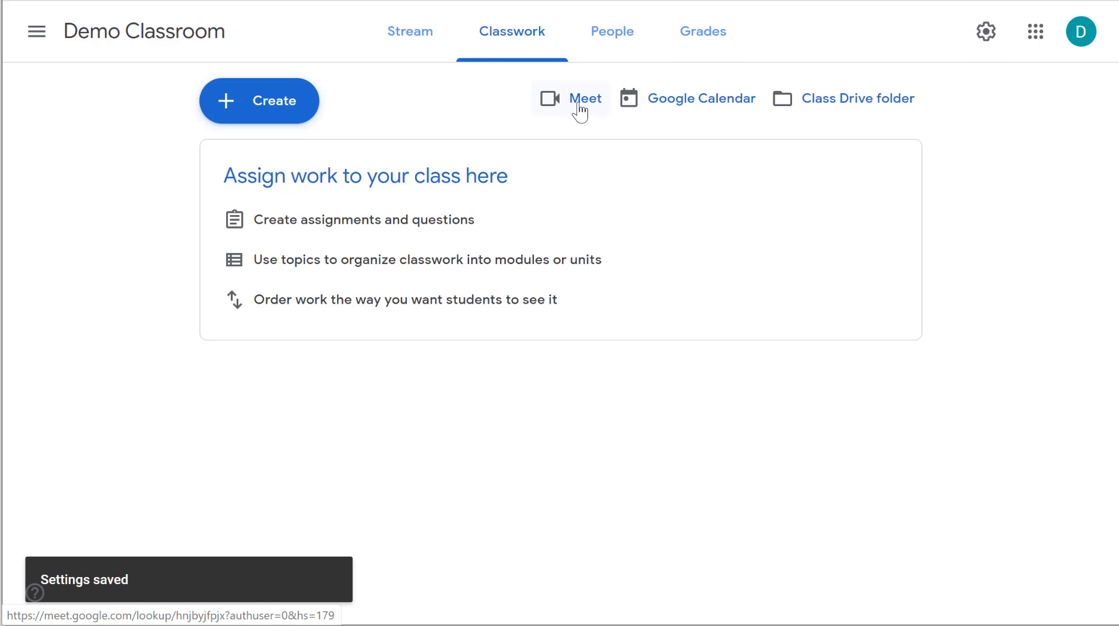
click(409, 31)
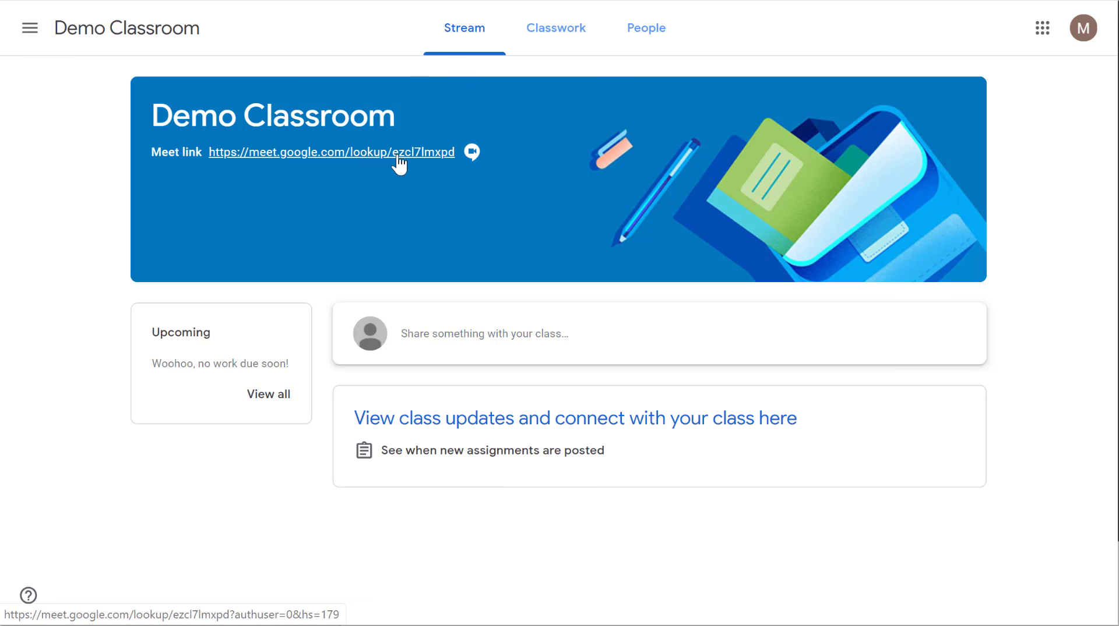
- As a student, go to Classwork and join the class Meet call
click(556, 28)
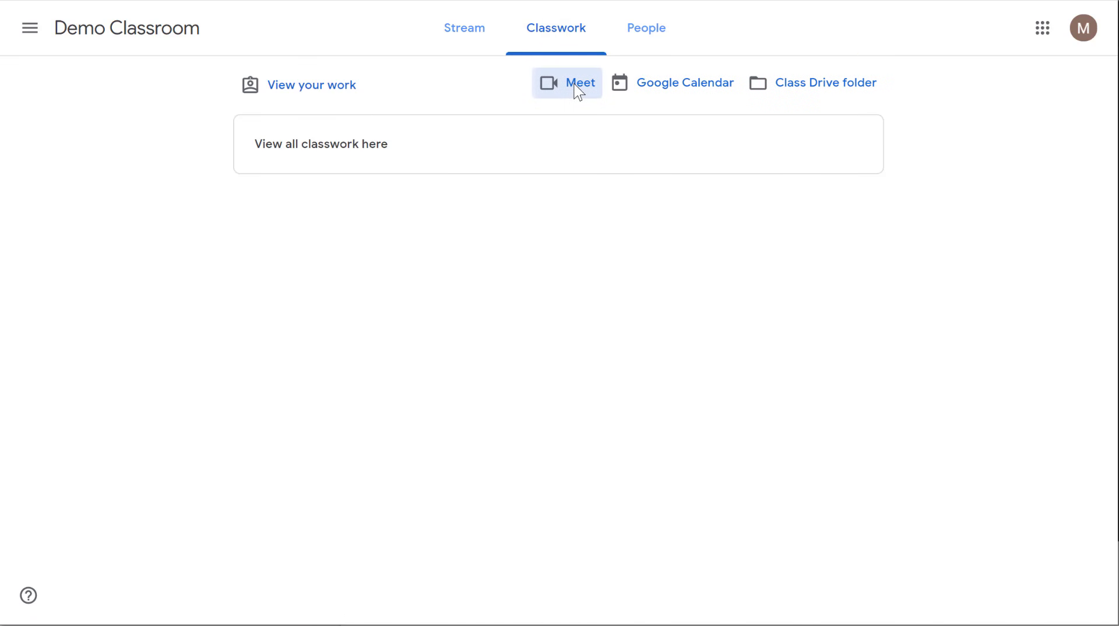
click(566, 83)
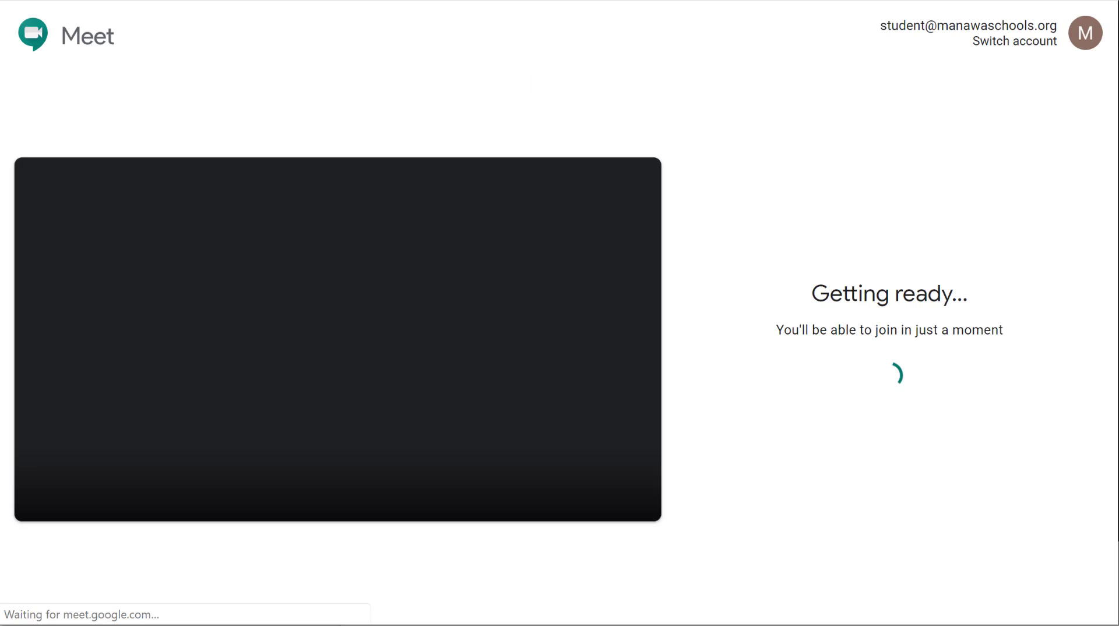